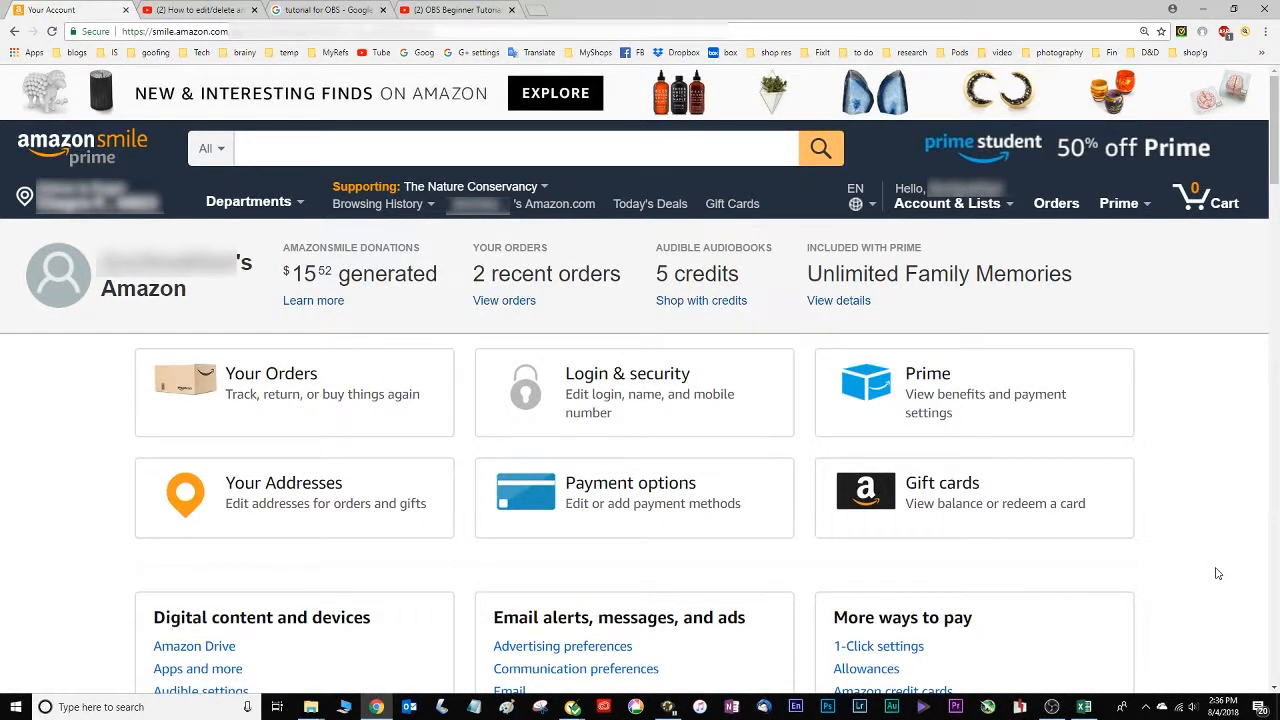
pyautogui.moveTo(1172, 470)
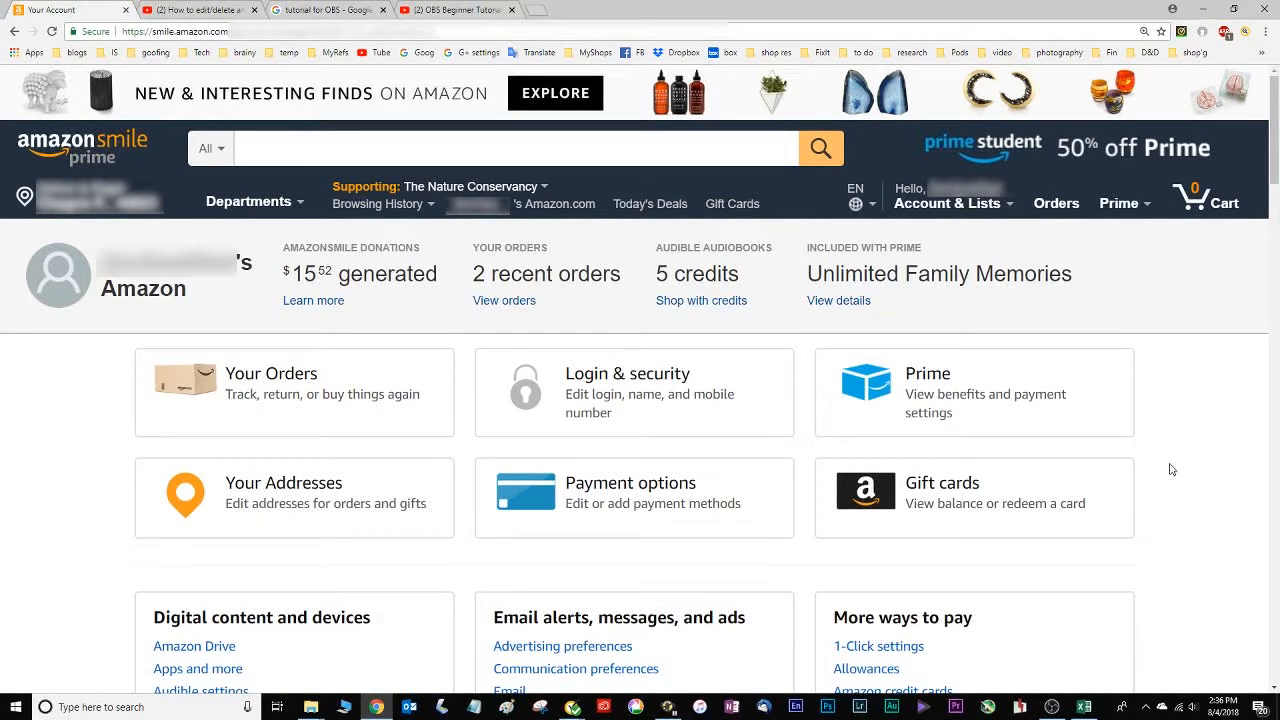
# Go to Your Account and choose Profile under Ordering and shopping preferences.
pyautogui.click(948, 204)
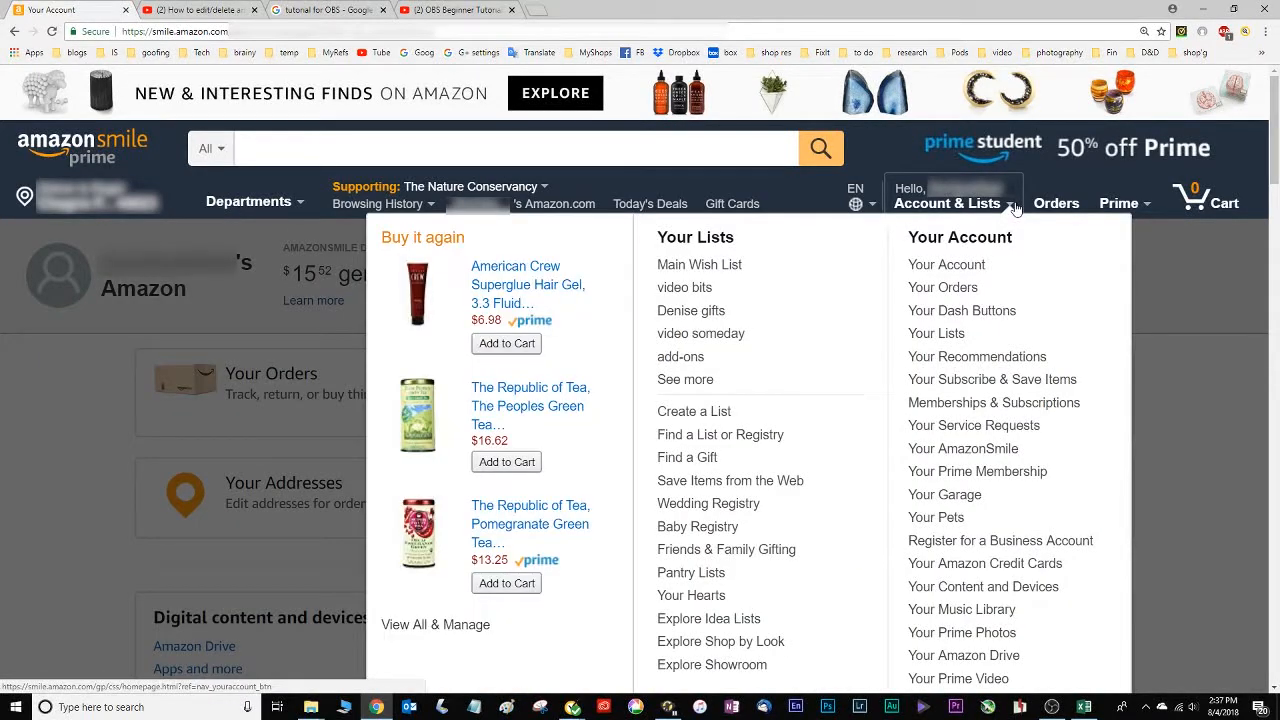
pyautogui.moveTo(946, 264)
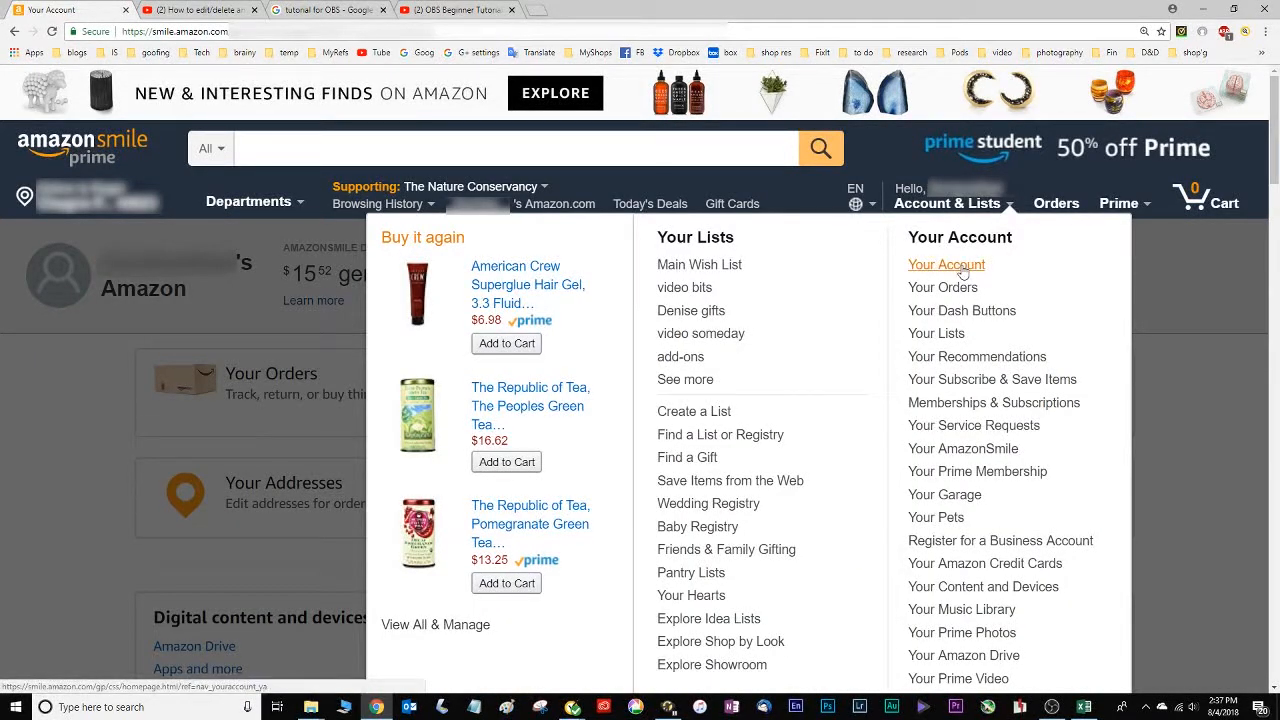
pyautogui.click(946, 264)
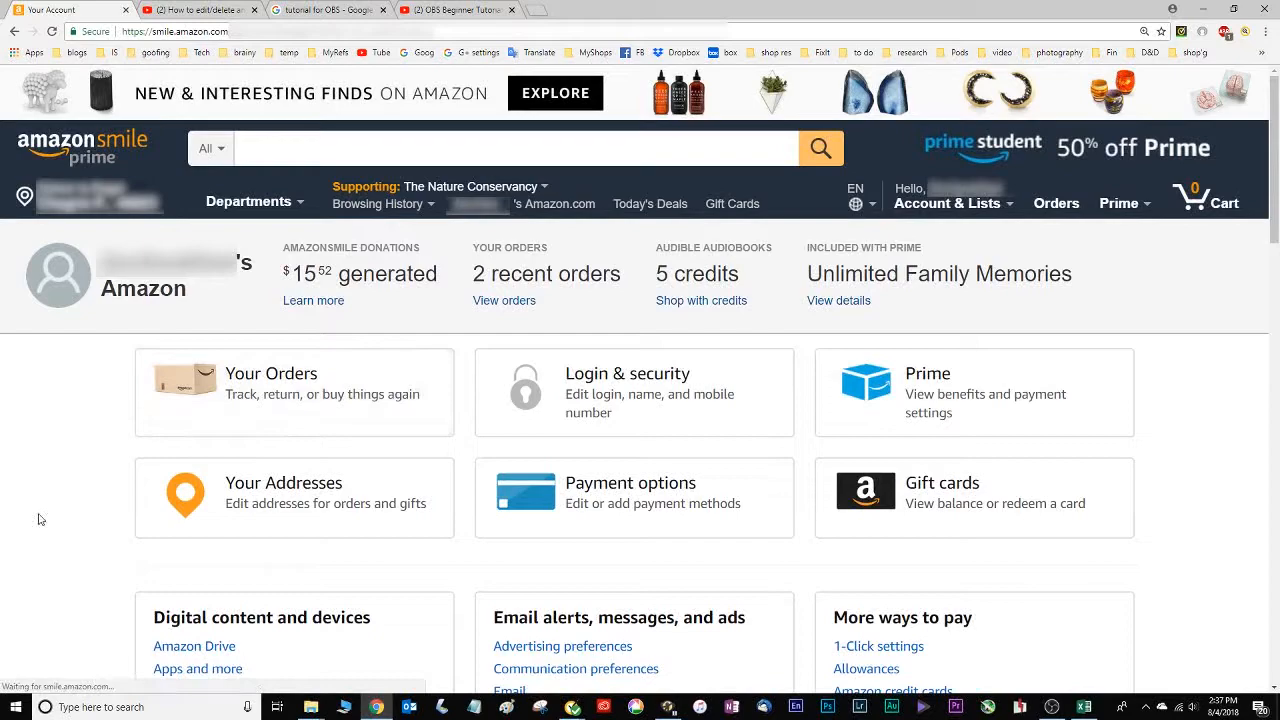
pyautogui.scroll(-3)
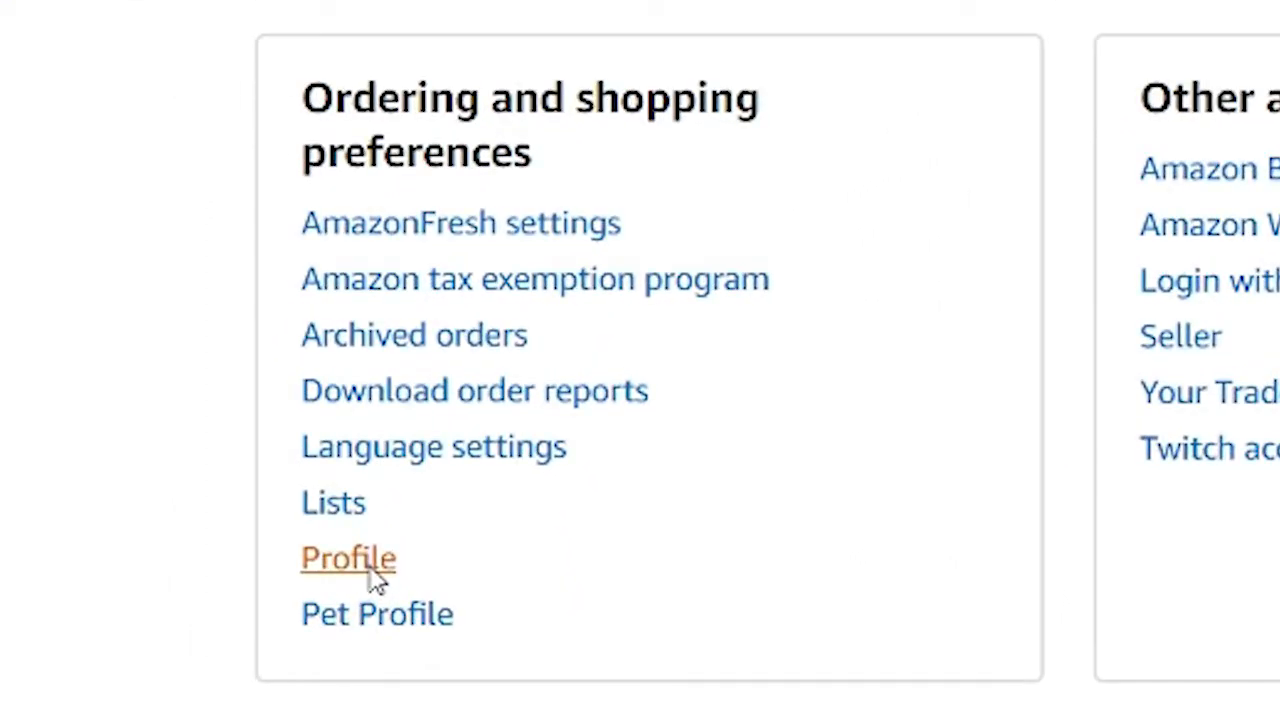
pyautogui.click(348, 558)
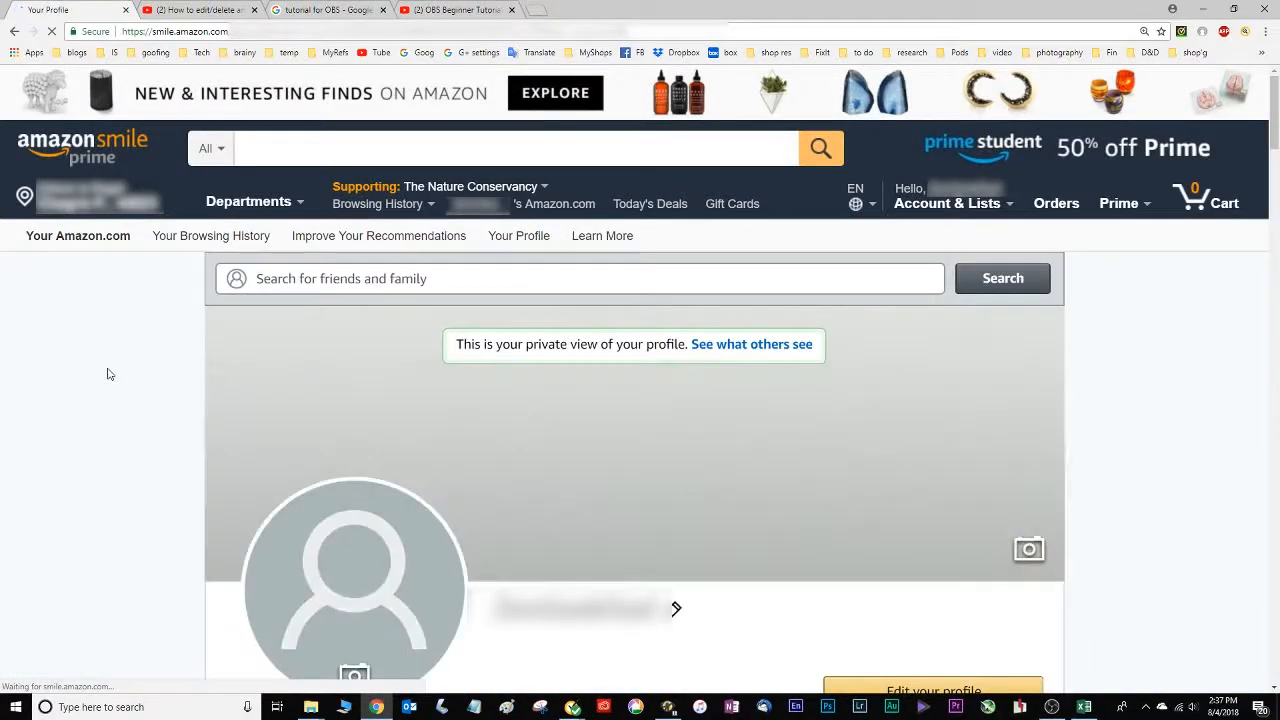
# In Community activity, choose Edit review from the daybed review's three-dot menu.
pyautogui.scroll(-3)
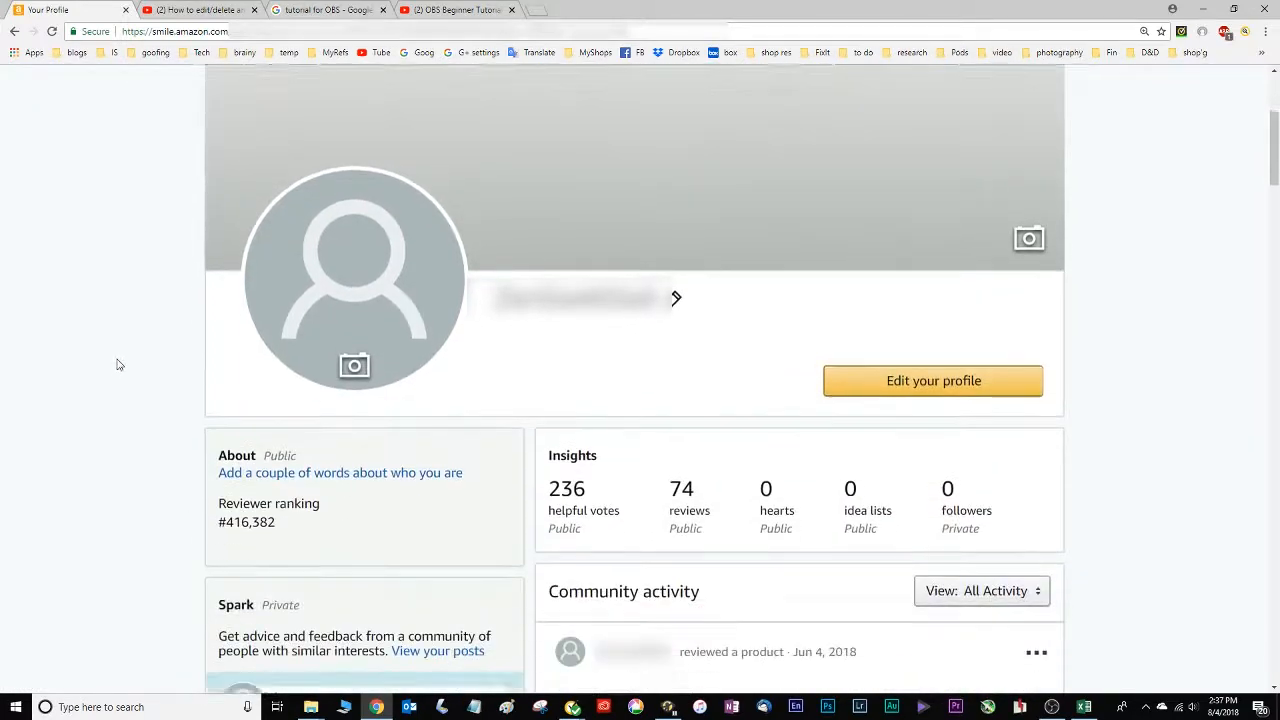
pyautogui.scroll(-3)
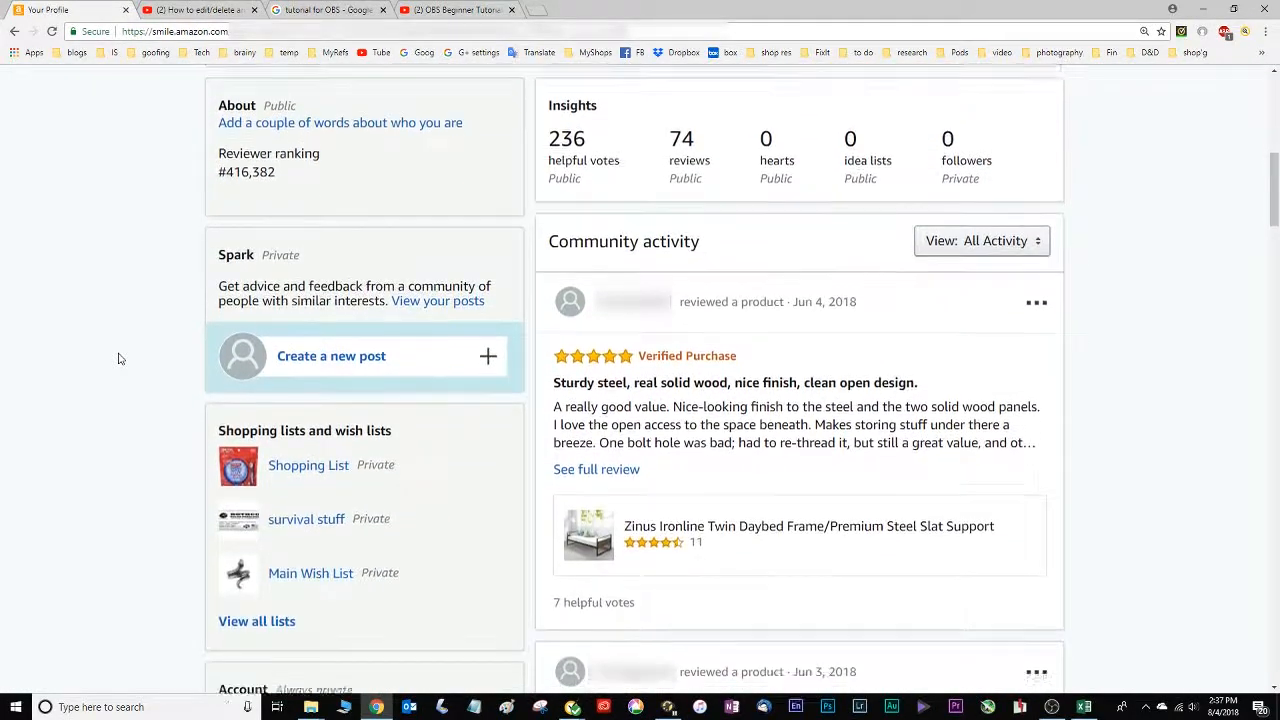
pyautogui.scroll(-3)
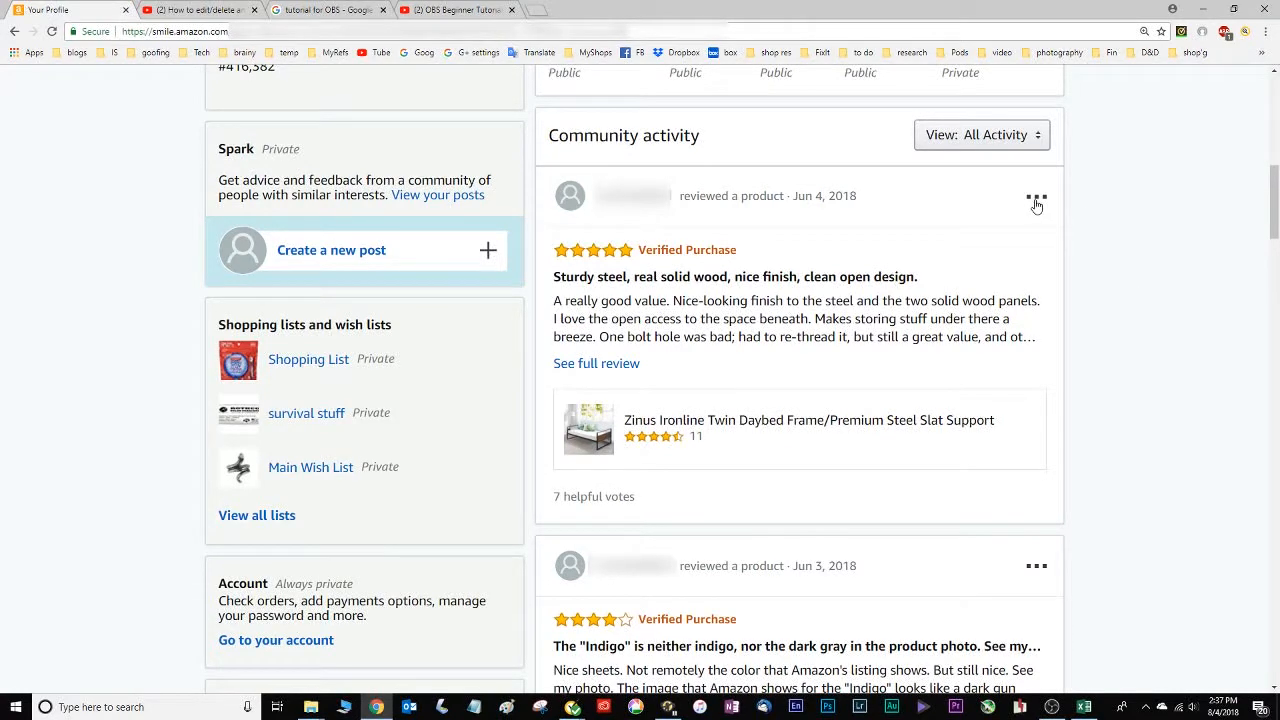
pyautogui.click(1036, 196)
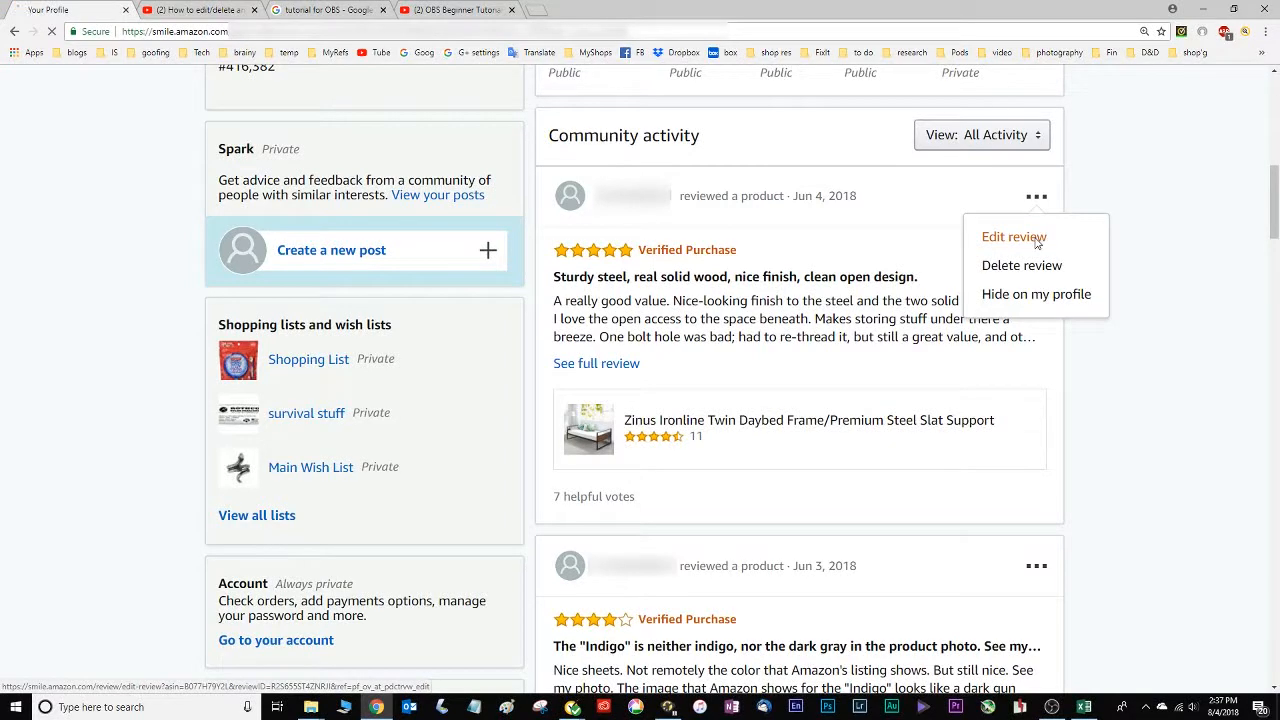
pyautogui.click(1014, 236)
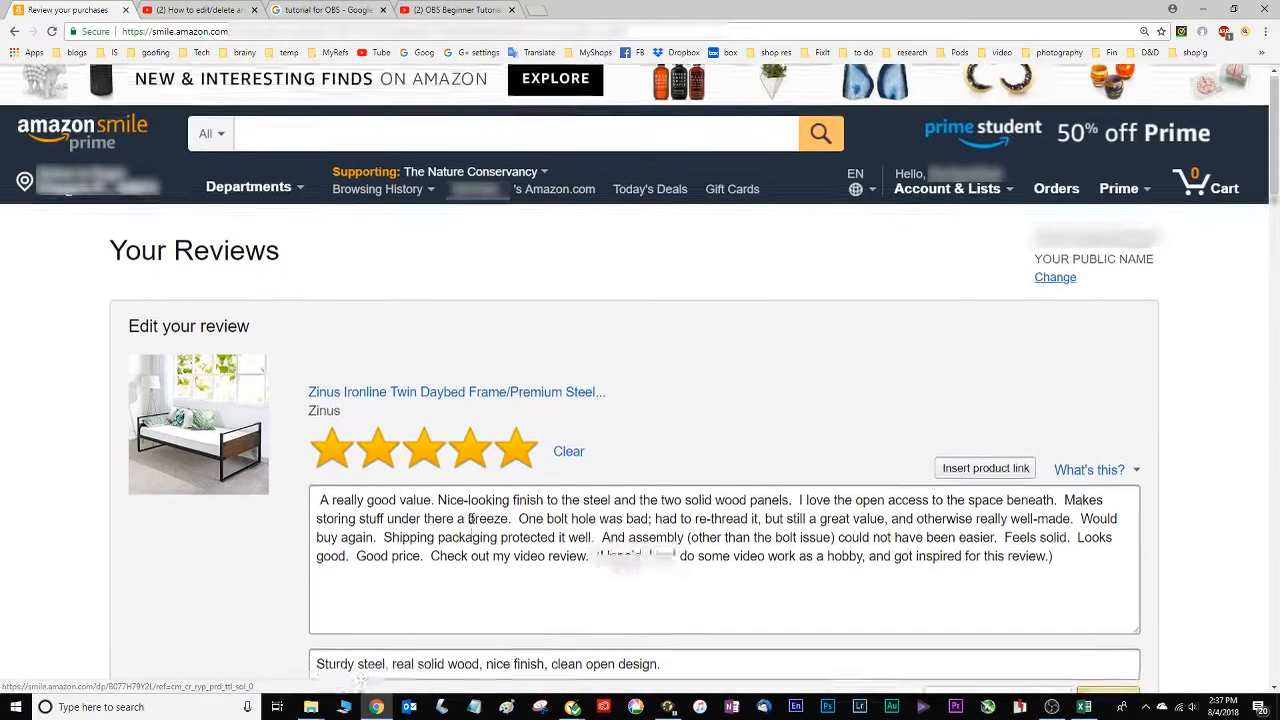